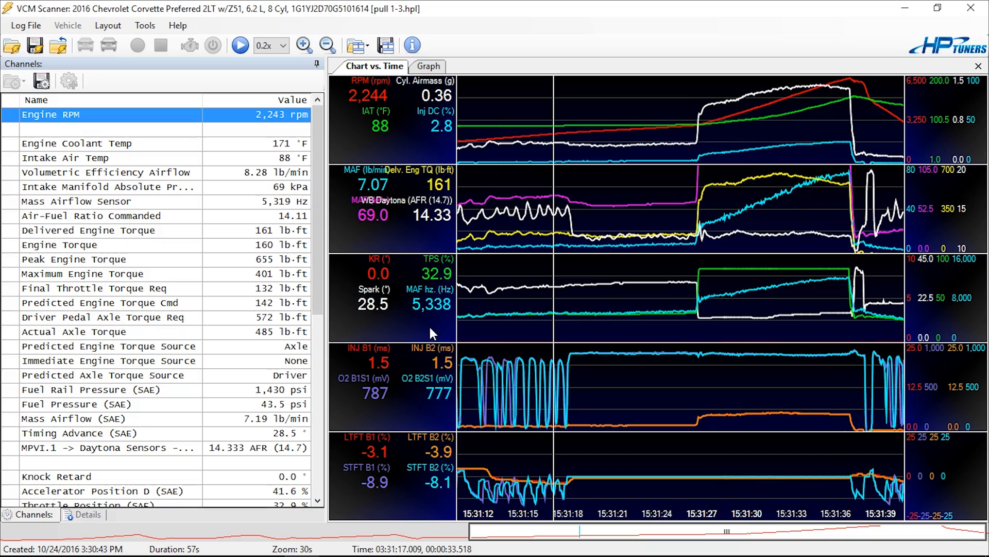
mouse_move(475, 313)
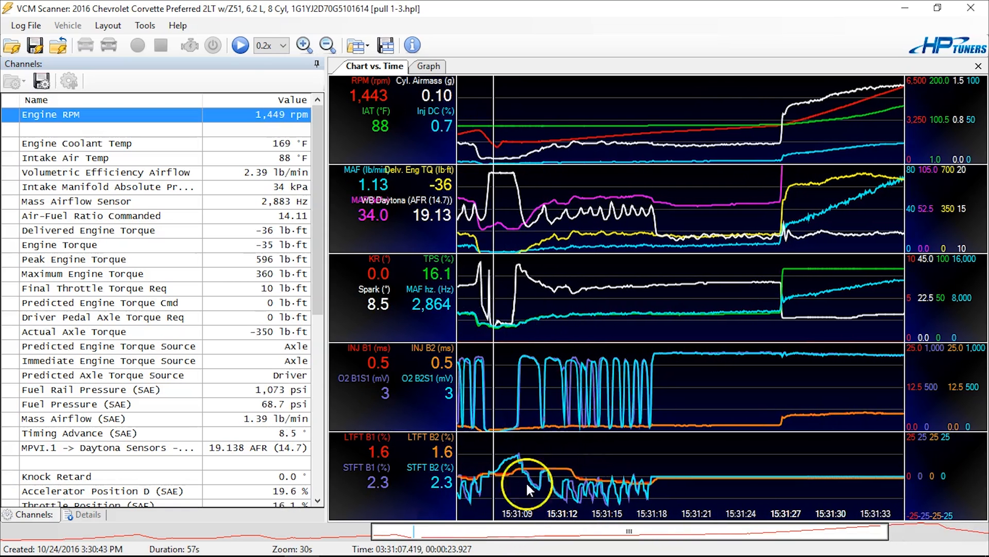
mouse_move(597, 400)
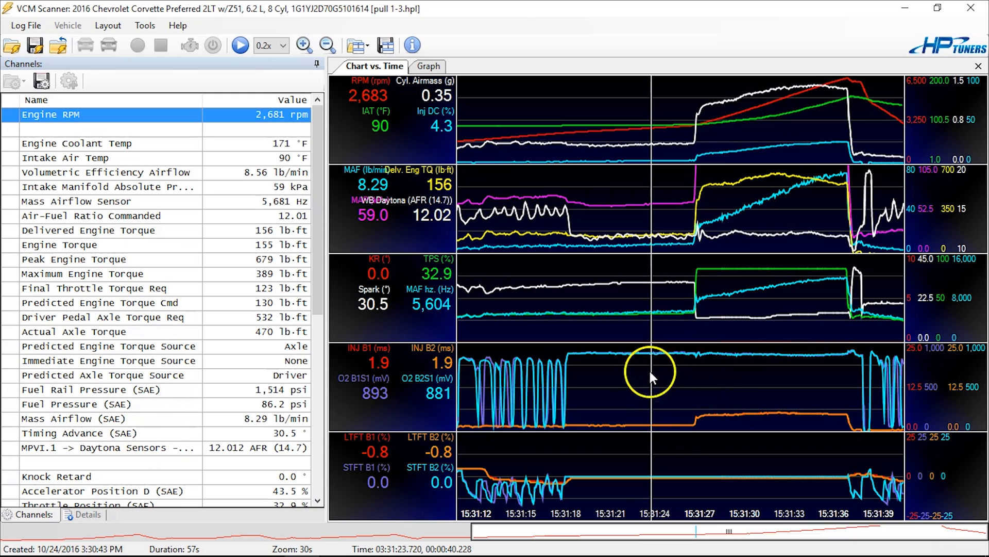
mouse_move(588, 231)
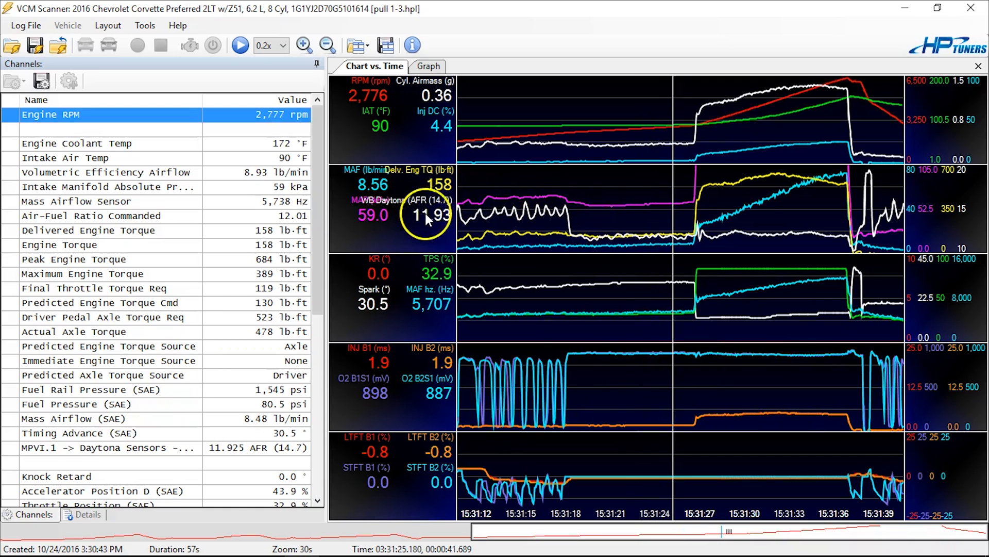
mouse_move(612, 242)
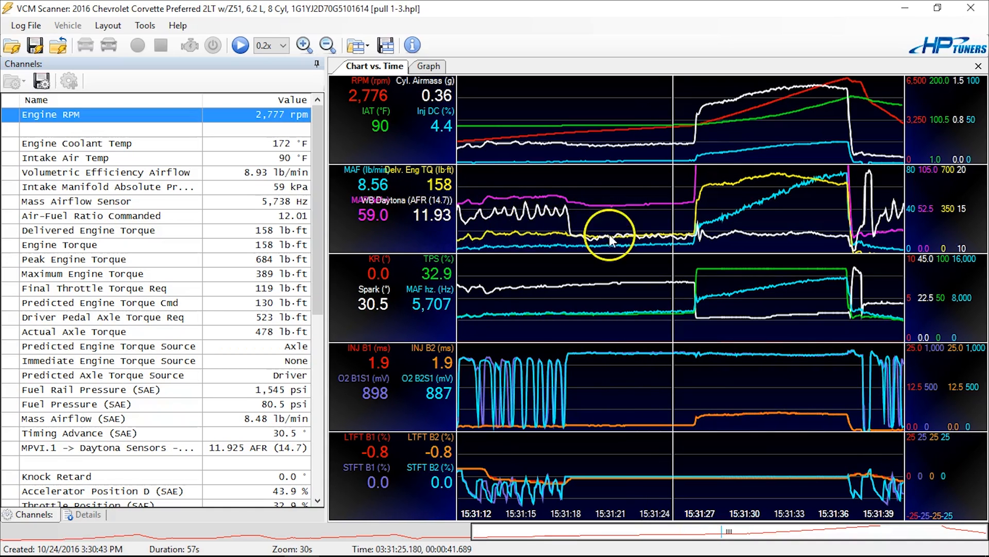
mouse_move(680, 257)
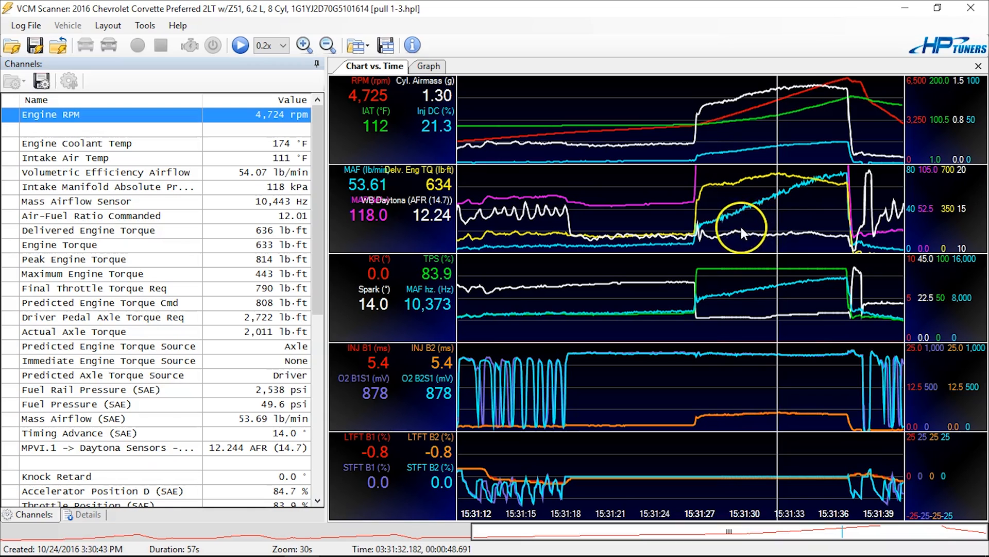
mouse_move(782, 239)
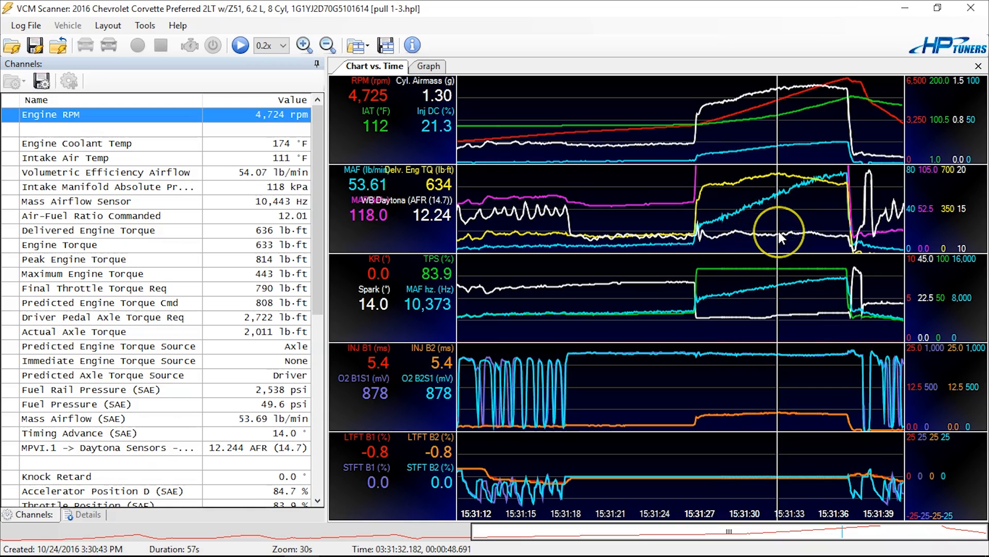
mouse_move(781, 239)
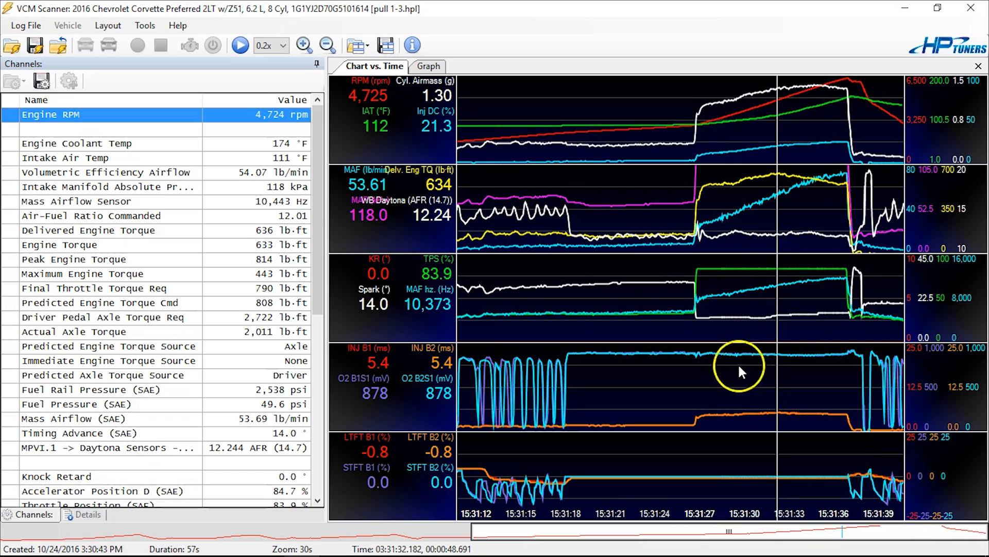
mouse_move(726, 367)
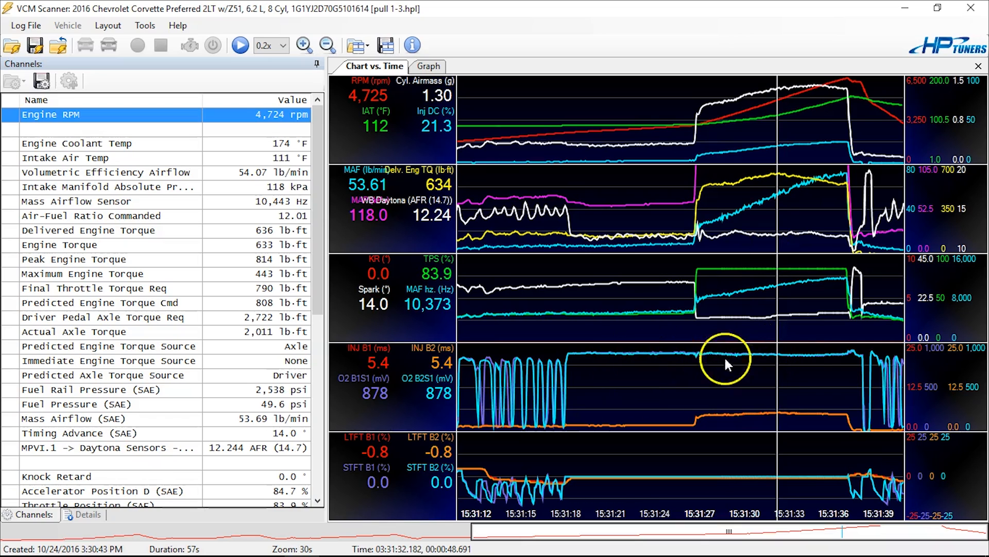
mouse_move(656, 367)
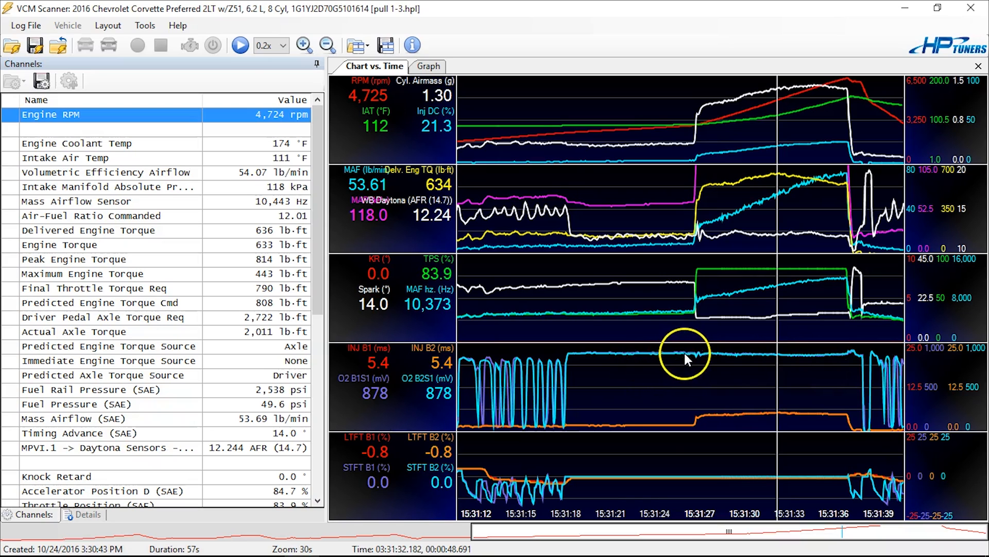
mouse_move(789, 365)
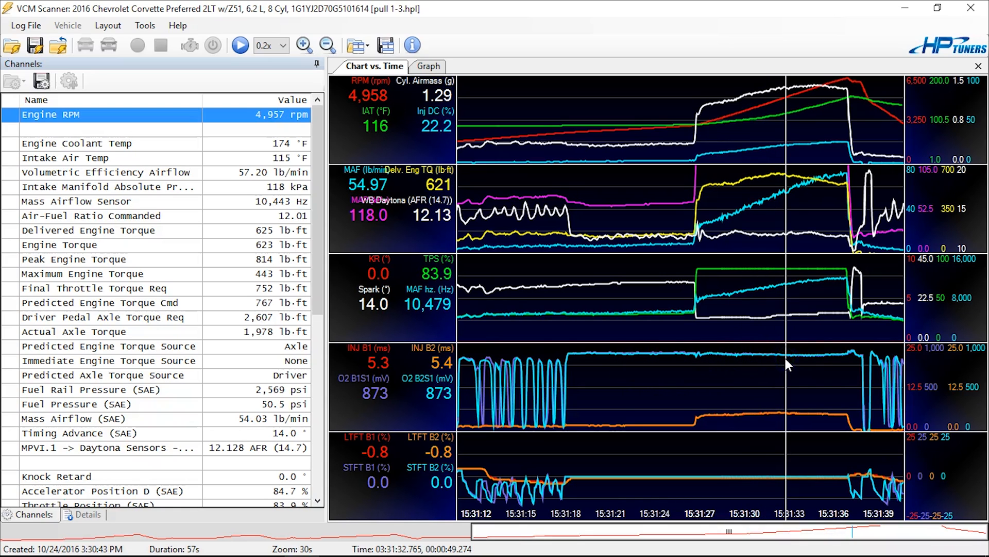
mouse_move(697, 363)
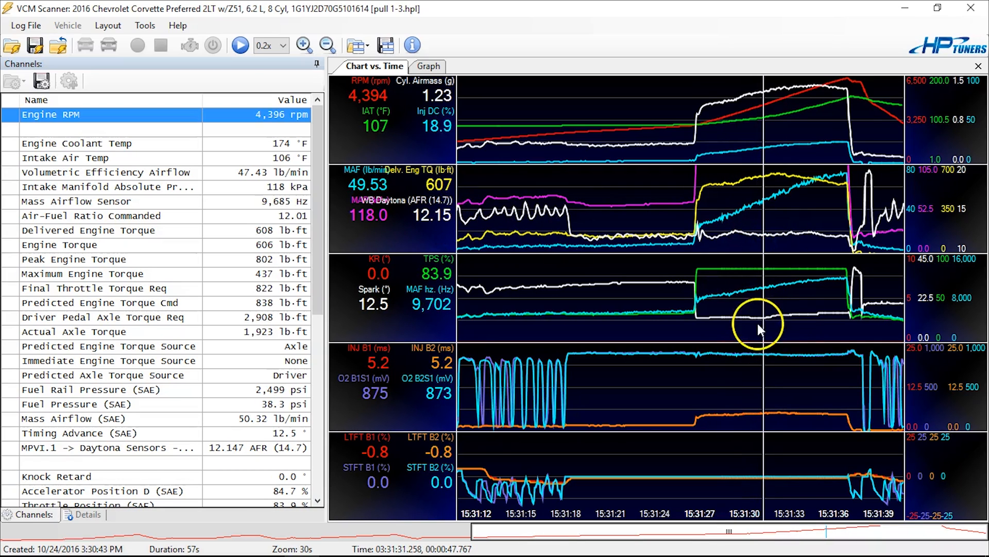
mouse_move(701, 367)
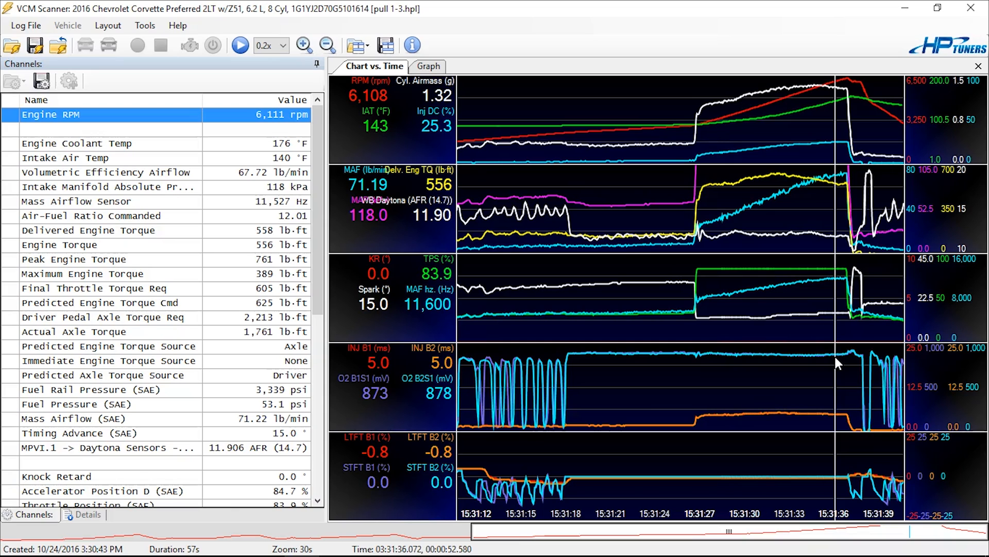
Place the chart cursor earlier in the pull to read wideband AFR around 12.3 at lower RPM
click(796, 357)
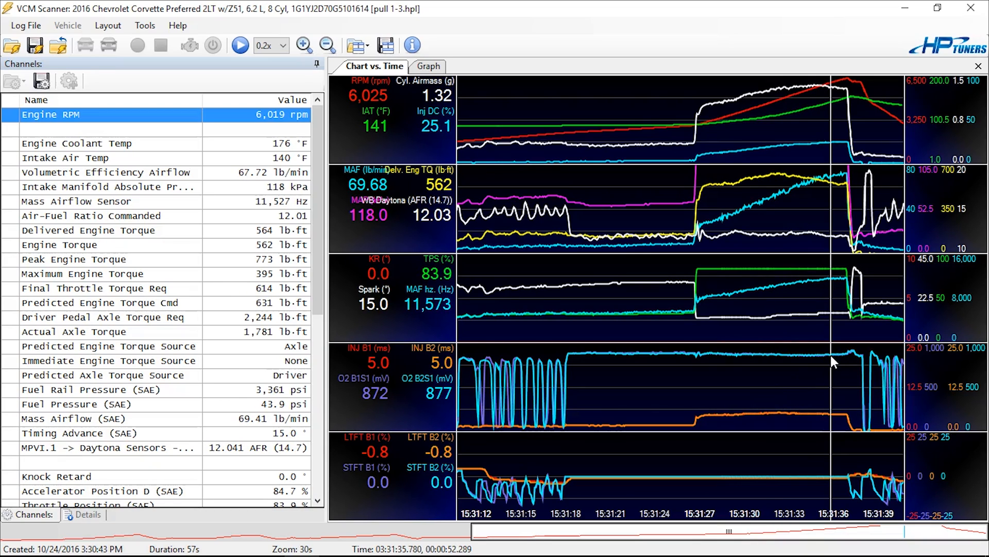
mouse_move(789, 359)
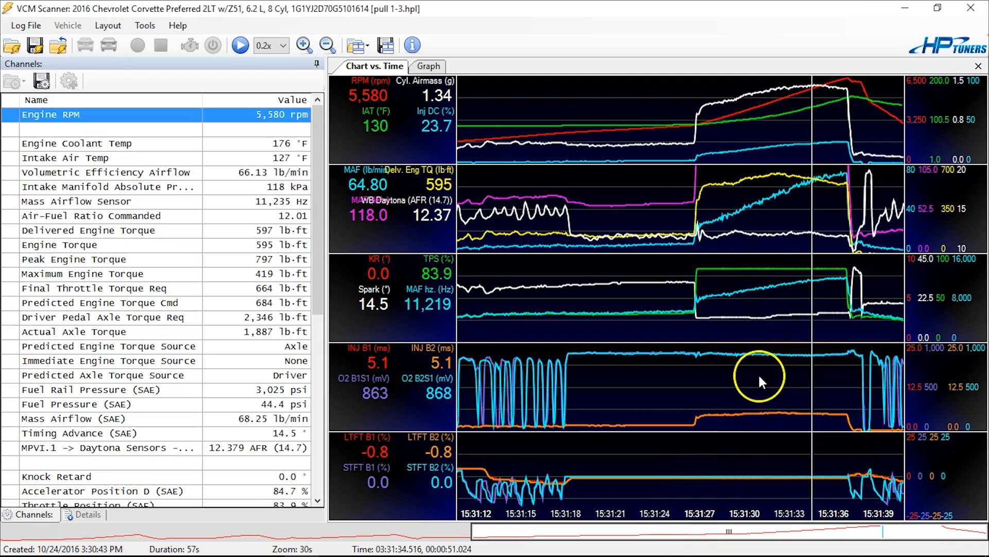
mouse_move(785, 361)
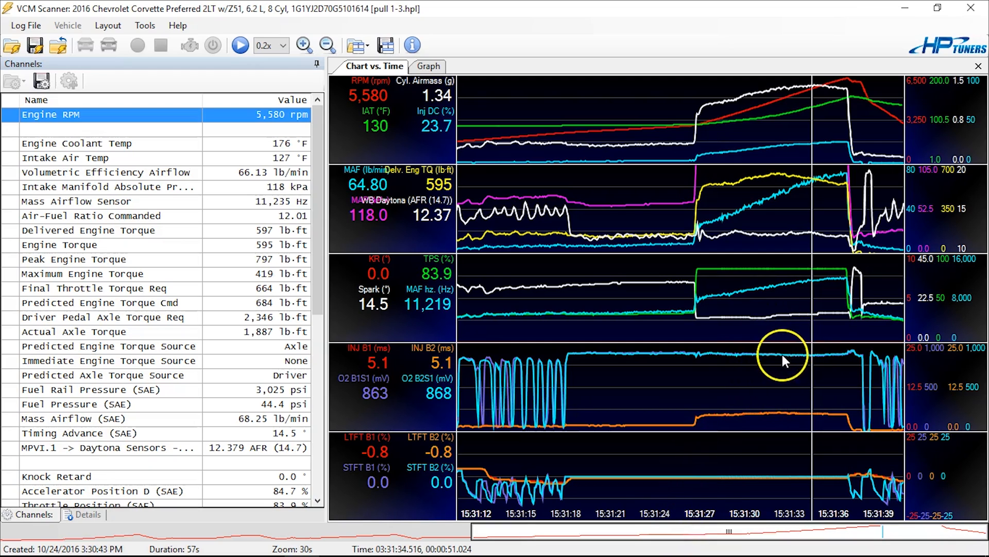
mouse_move(750, 359)
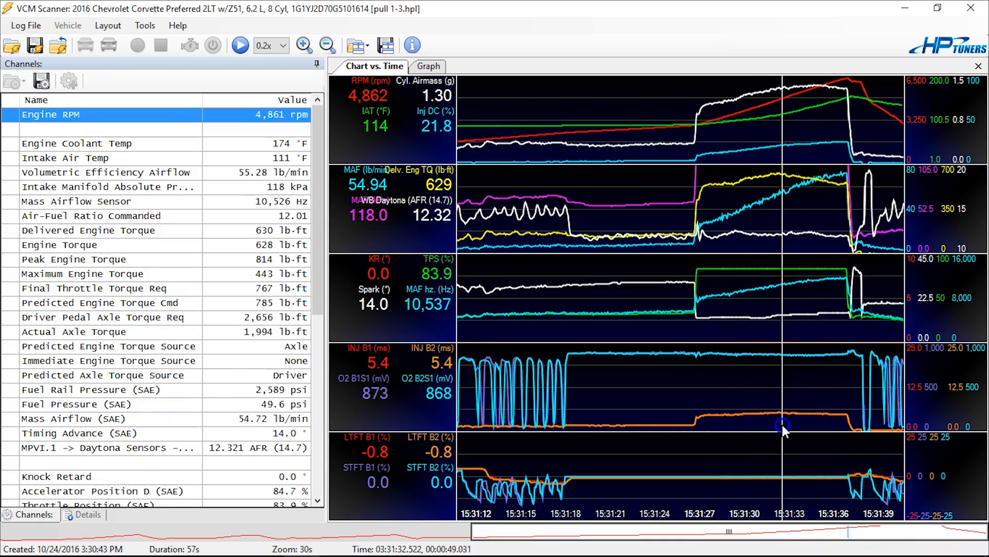
mouse_move(822, 429)
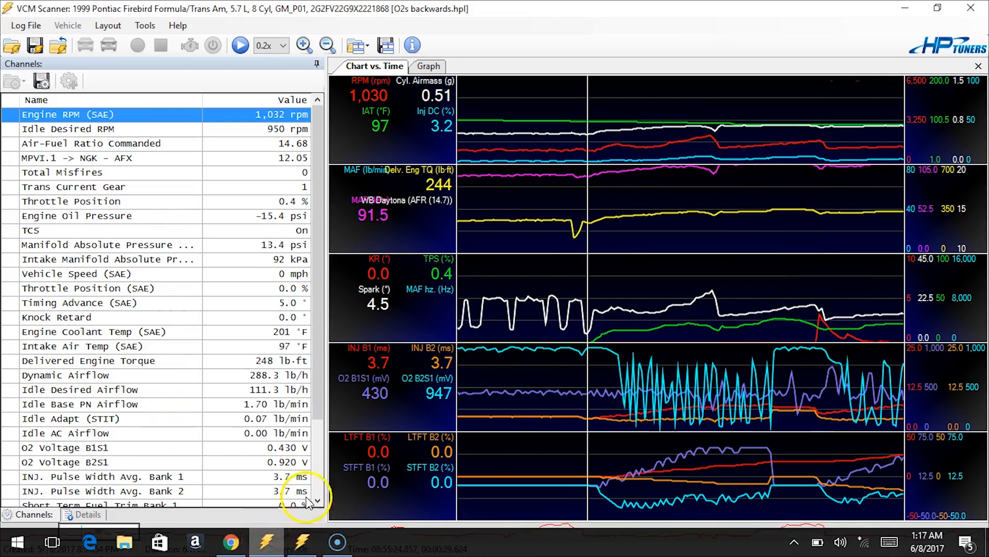
mouse_move(551, 401)
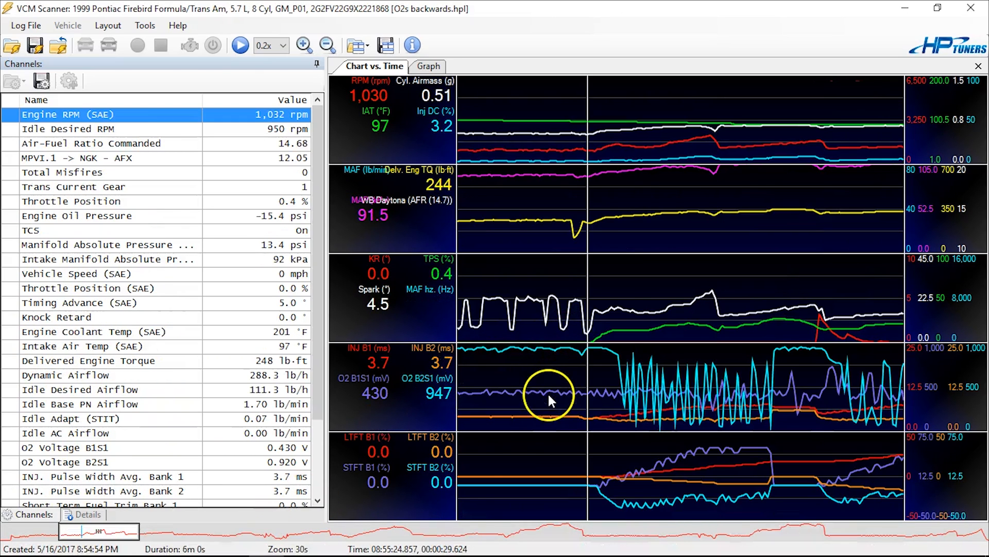
mouse_move(561, 439)
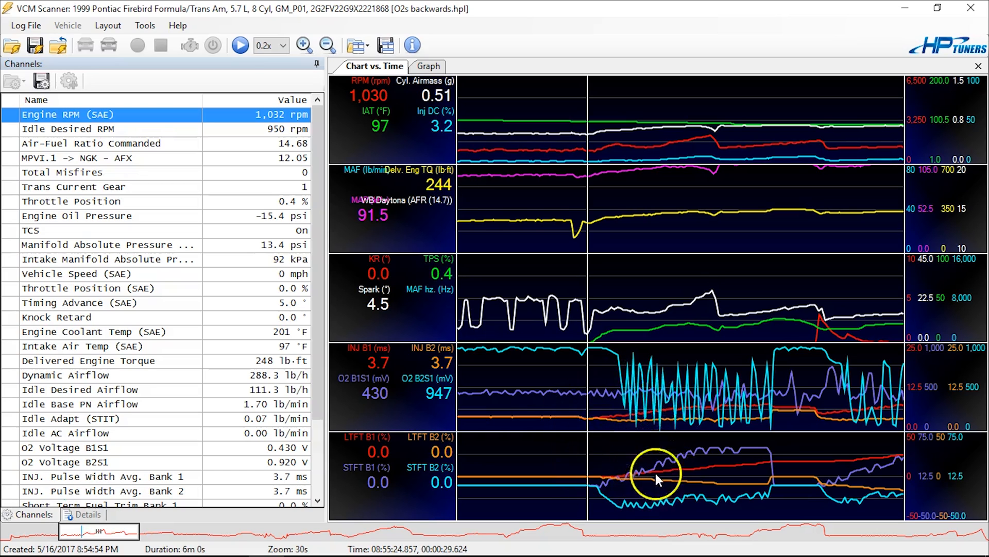
mouse_move(632, 410)
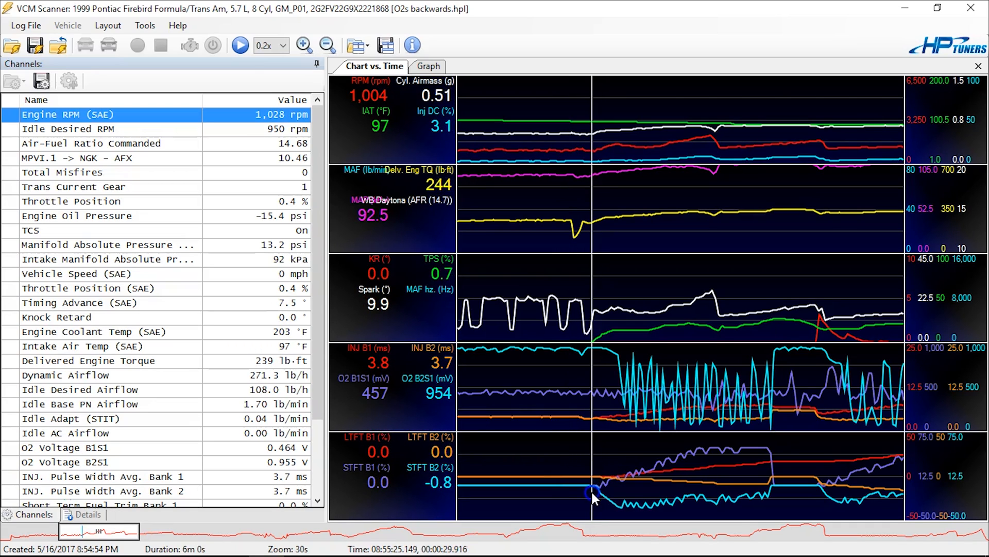
mouse_move(599, 513)
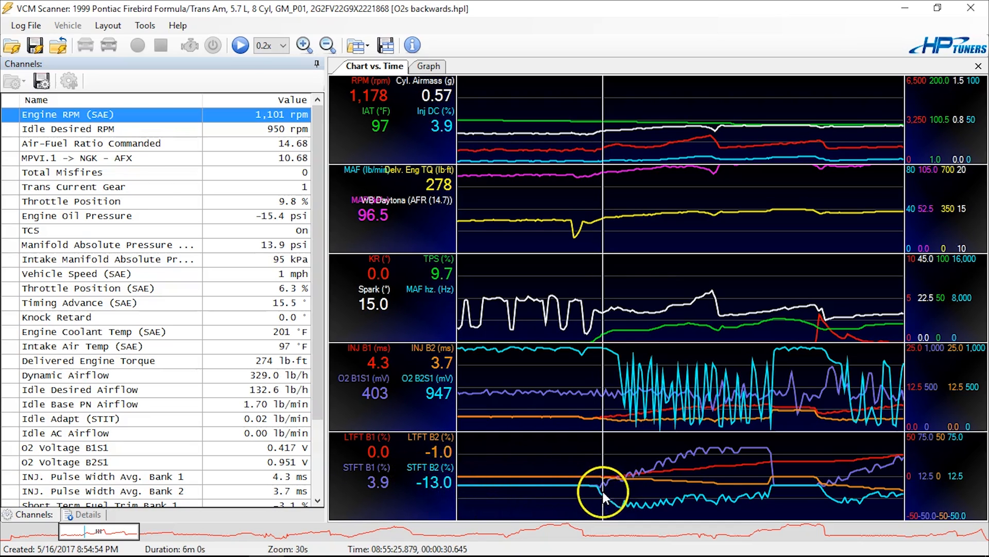
mouse_move(370, 494)
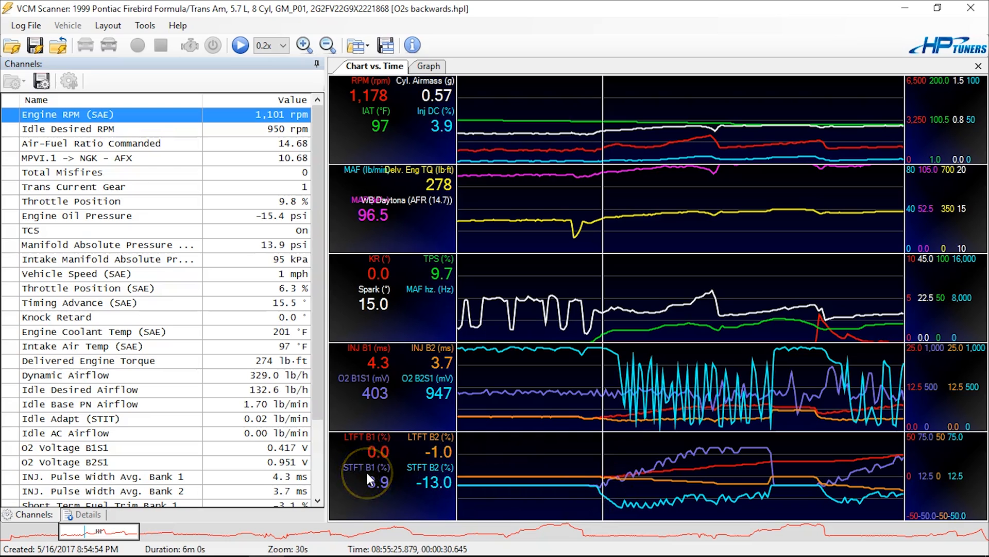
mouse_move(391, 492)
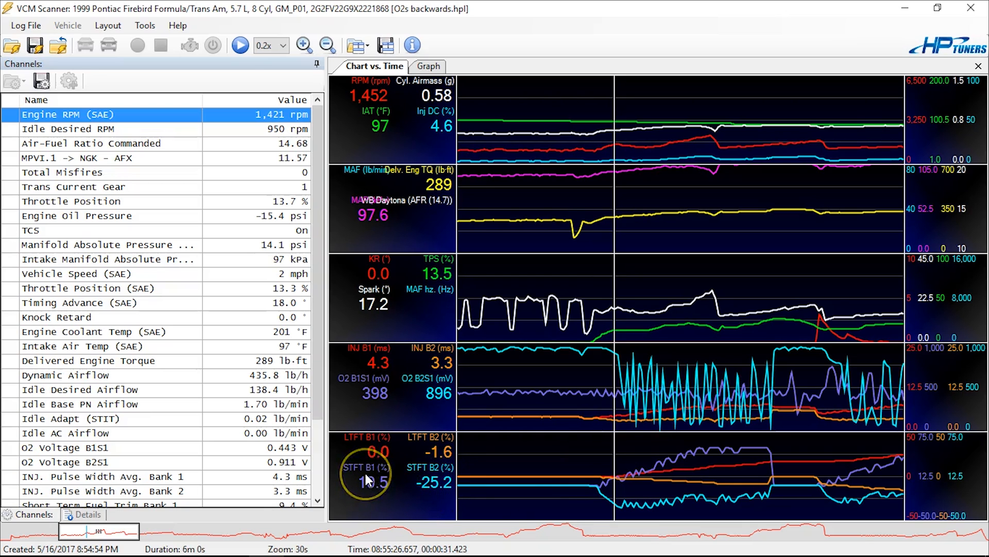
mouse_move(633, 487)
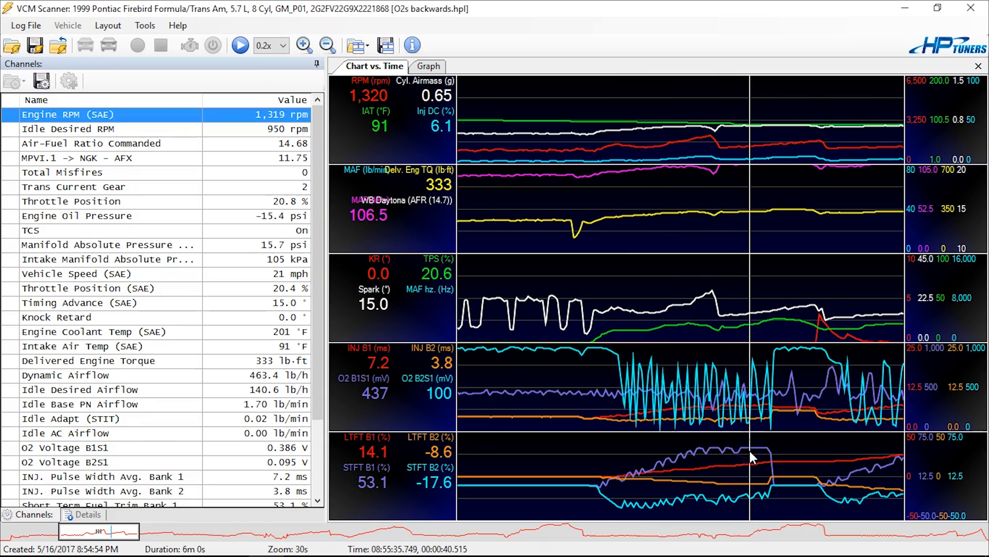
mouse_move(746, 484)
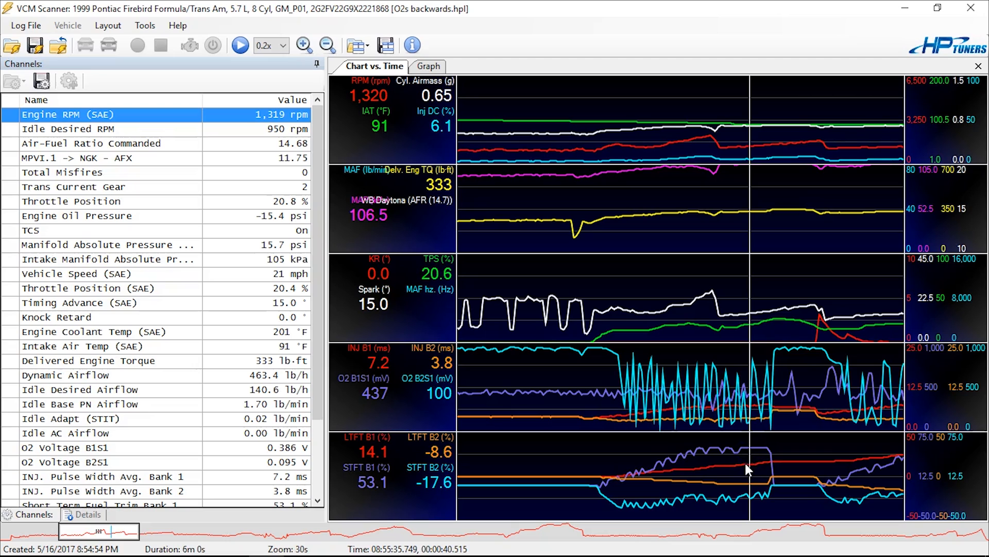